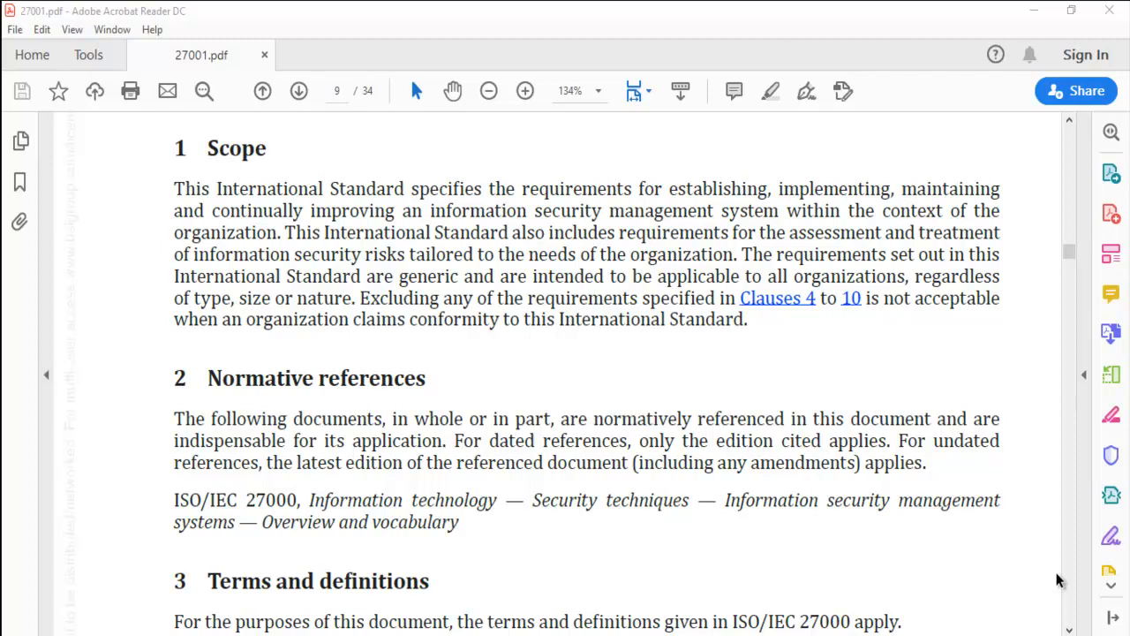
scroll("down", 3)
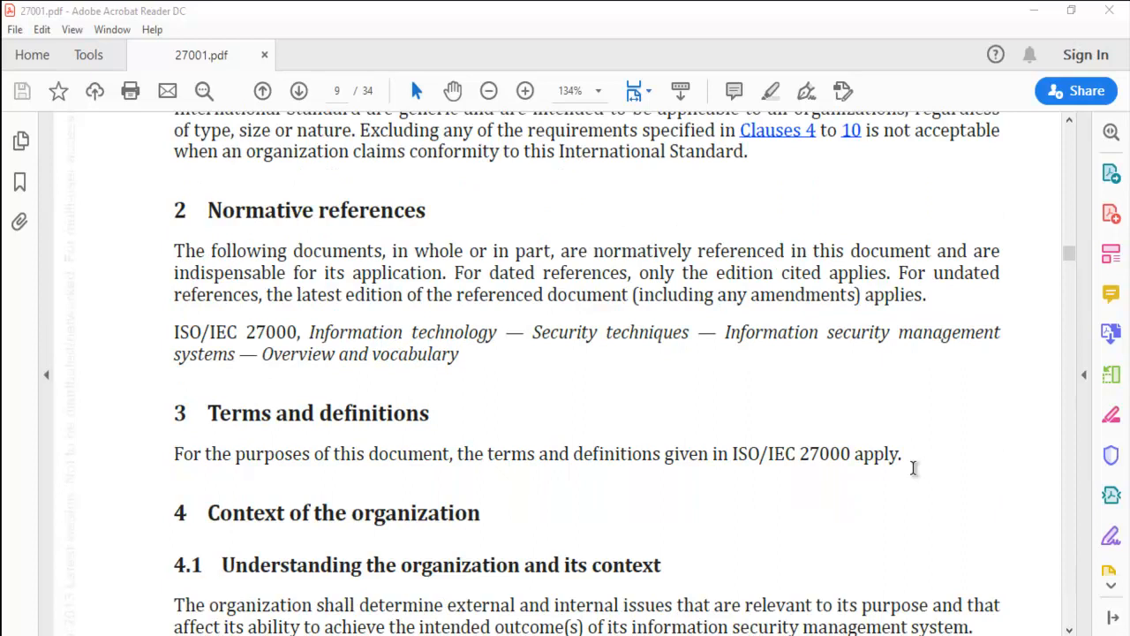